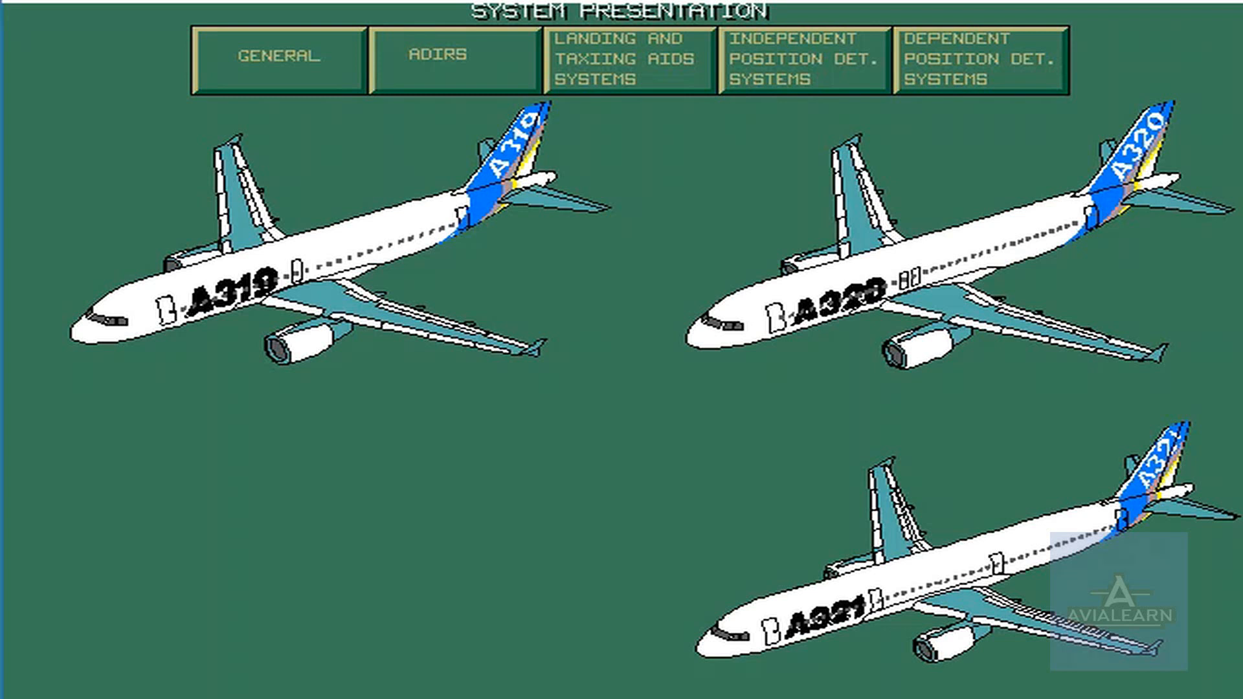
Show the General overview explaining that navigation data falls into four groups
left_click(280, 57)
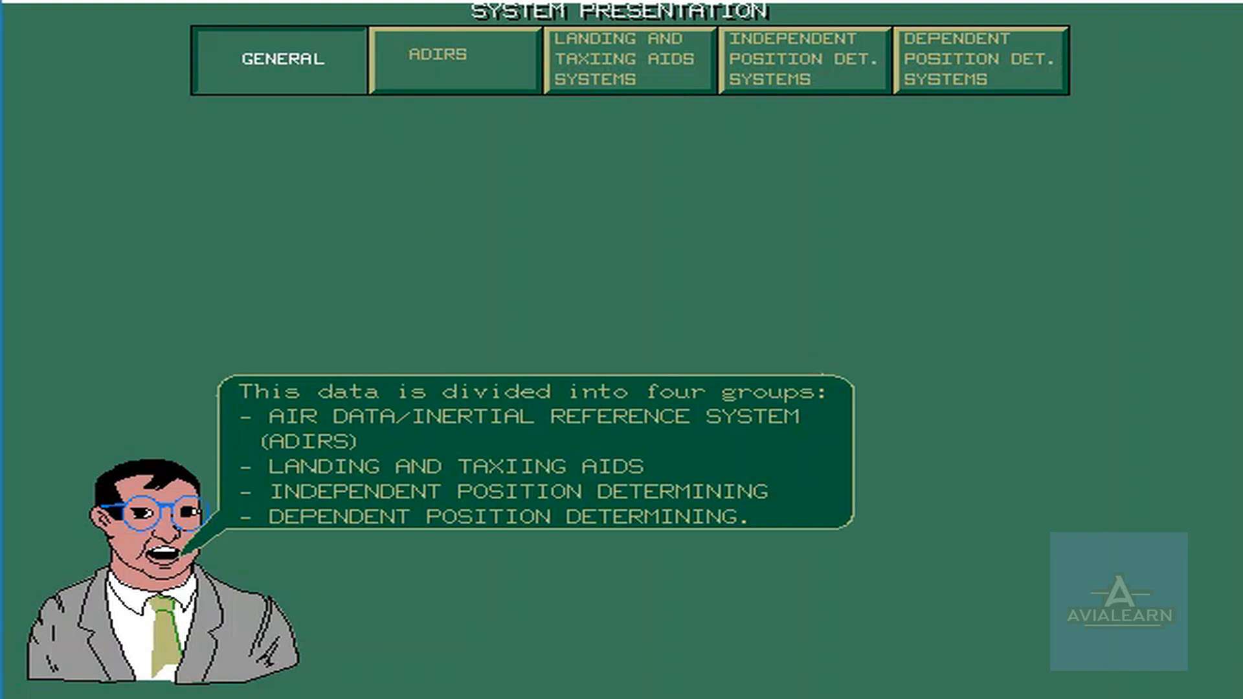
Display the ADIRS diagram covering the three ADIRUs and standby instruments
left_click(452, 59)
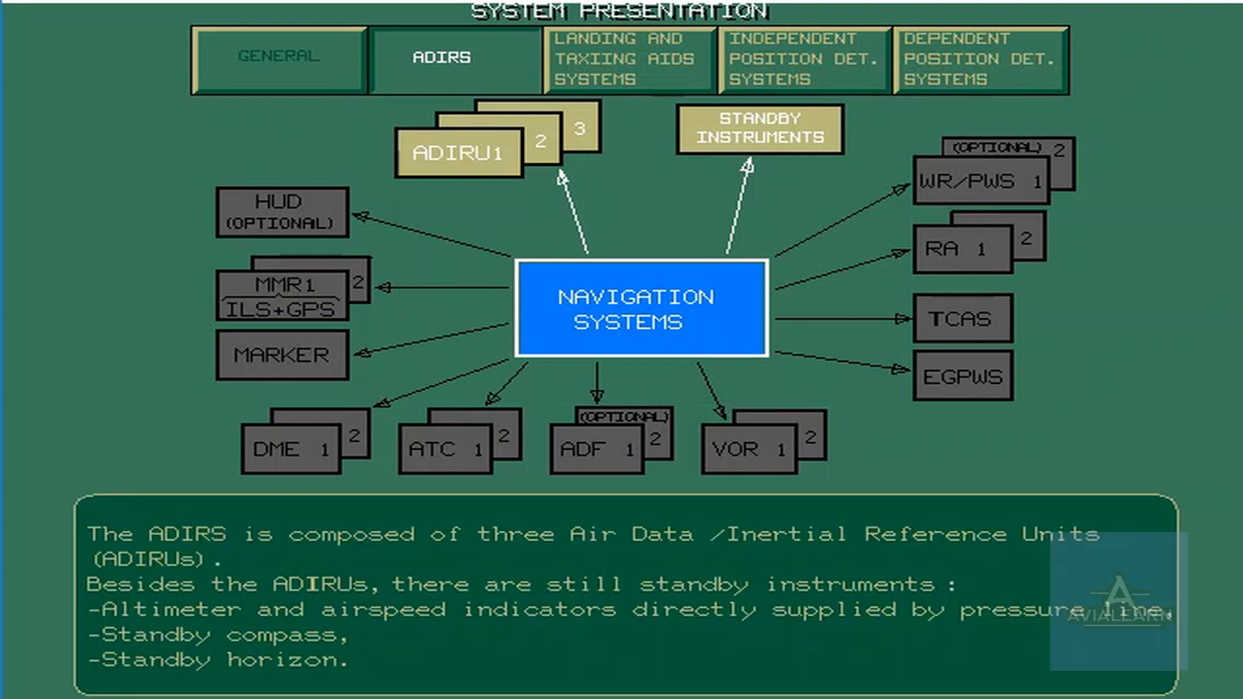
Show the landing aids: HUD, two ILS, marker, and FMGC or RMP frequency control
left_click(628, 60)
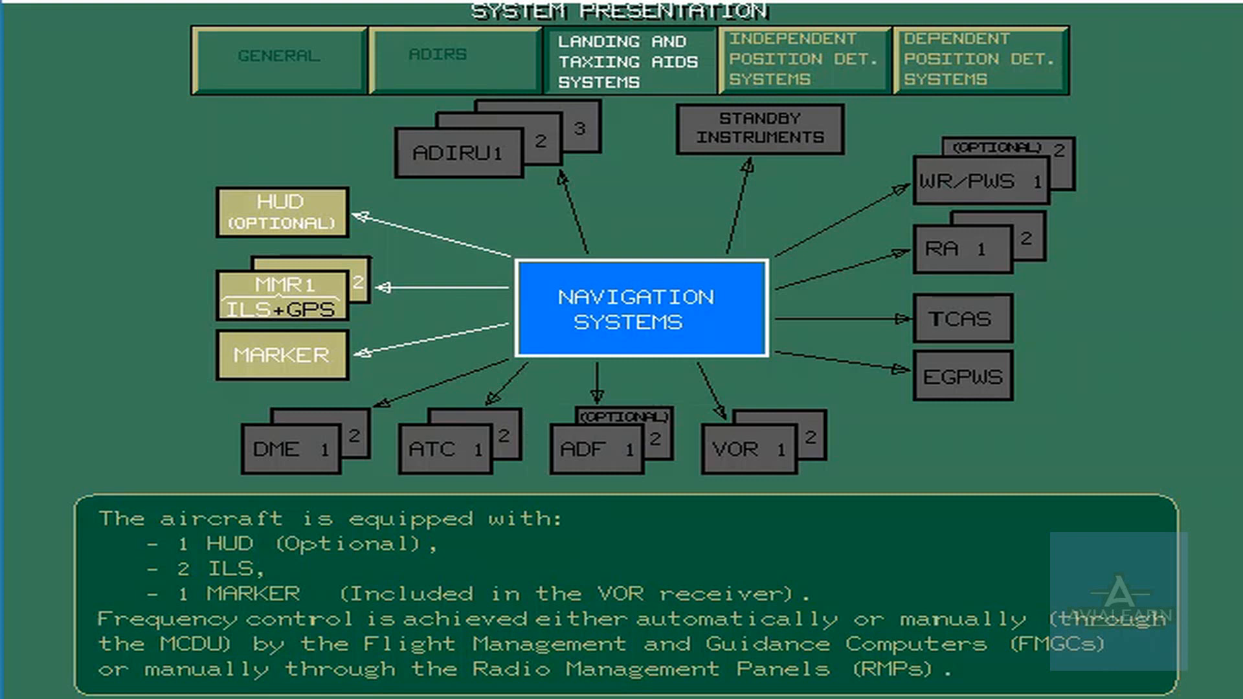
Step through weather radar, radio altimeters, TCAS and EGPWS in the independent systems section
left_click(803, 60)
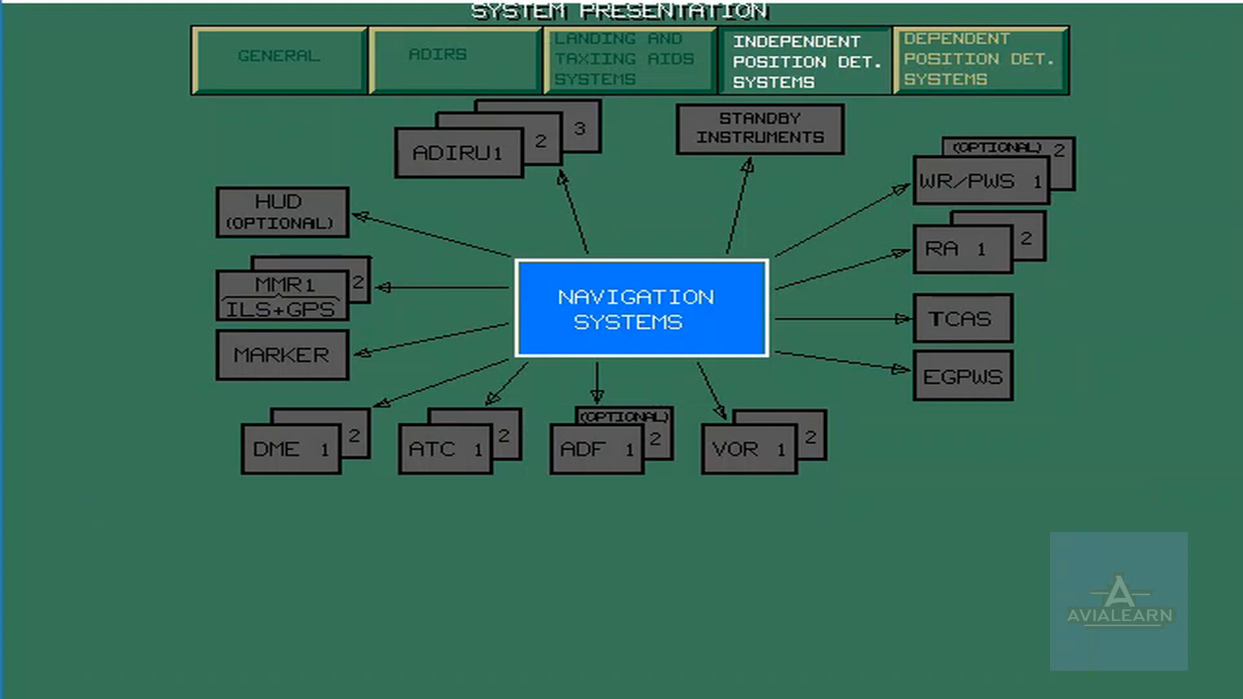
left_click(981, 181)
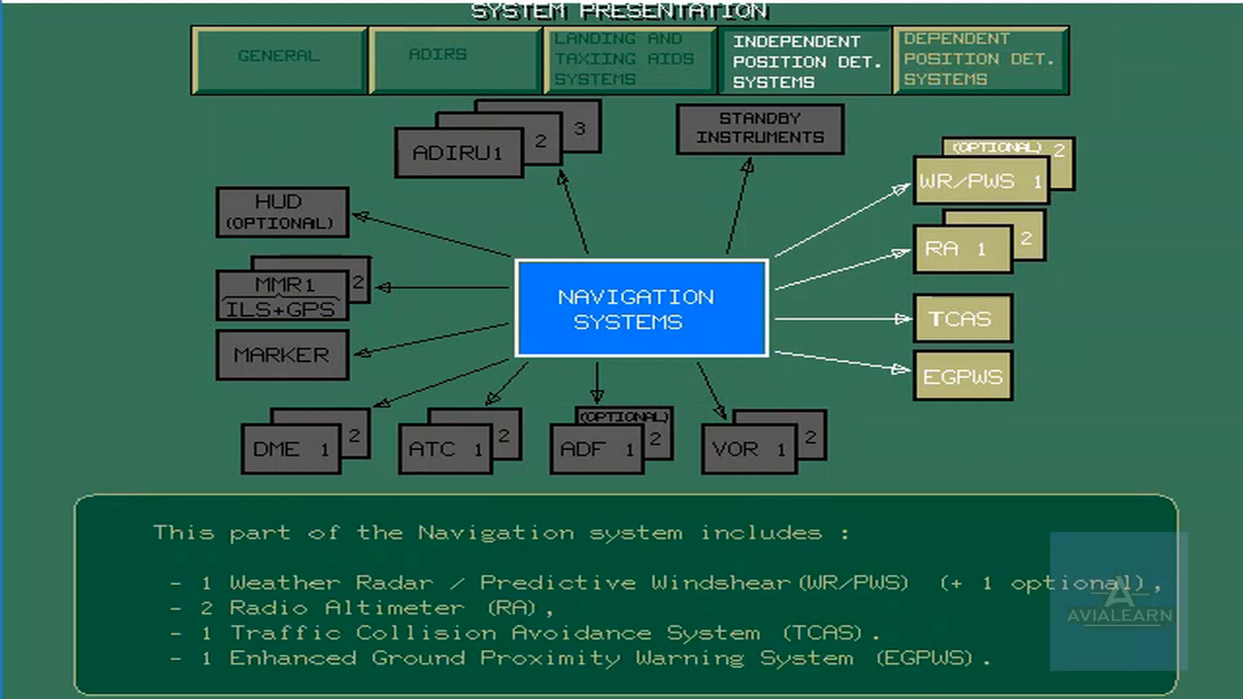
left_click(981, 60)
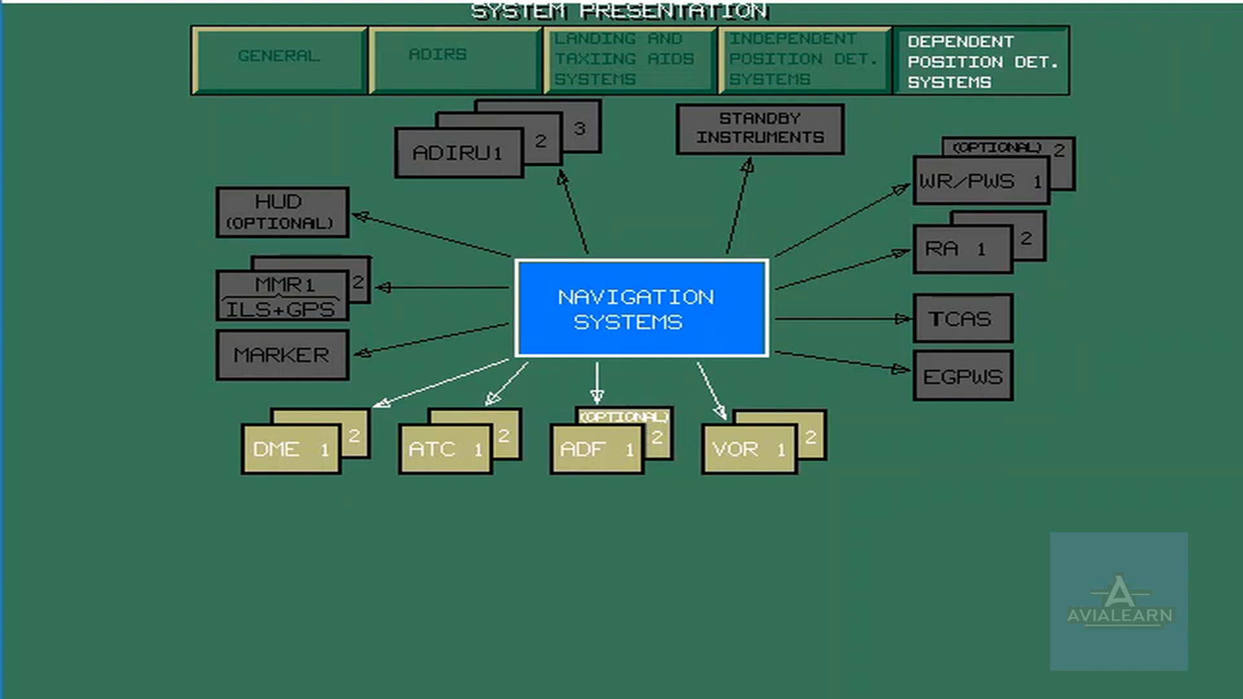
Advance to highlight the MMR with ILS and GPS alongside DME, ATC, ADF and VOR
left_click(282, 296)
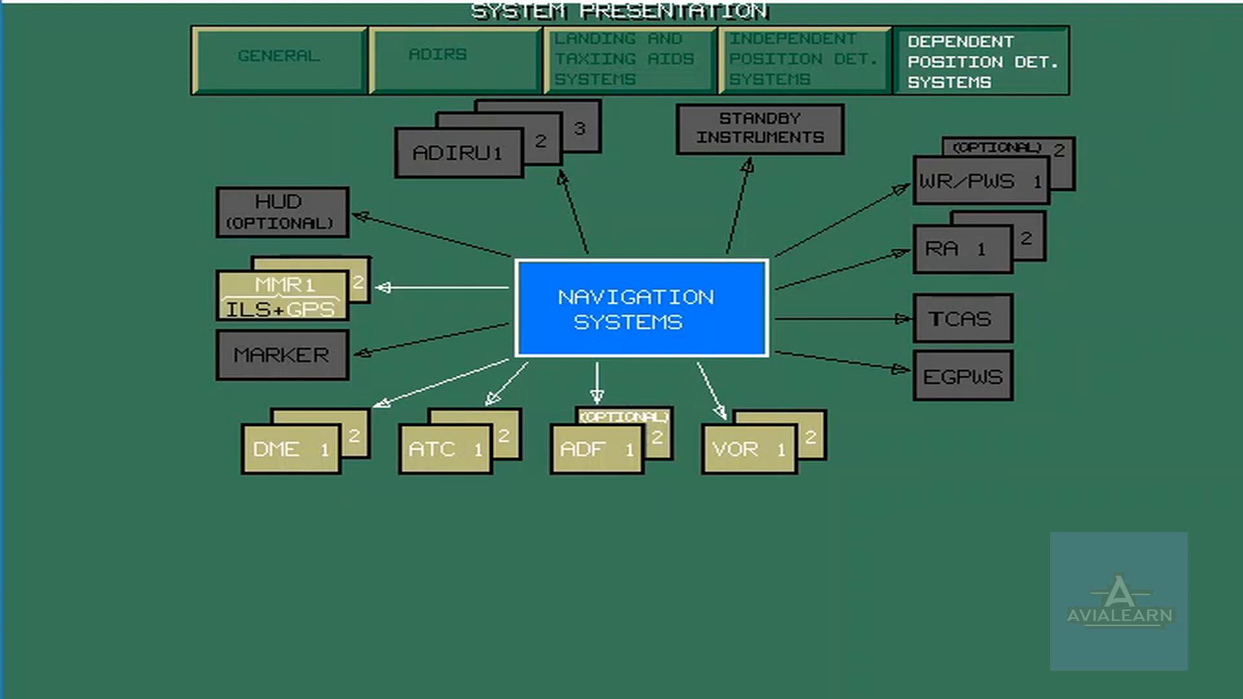